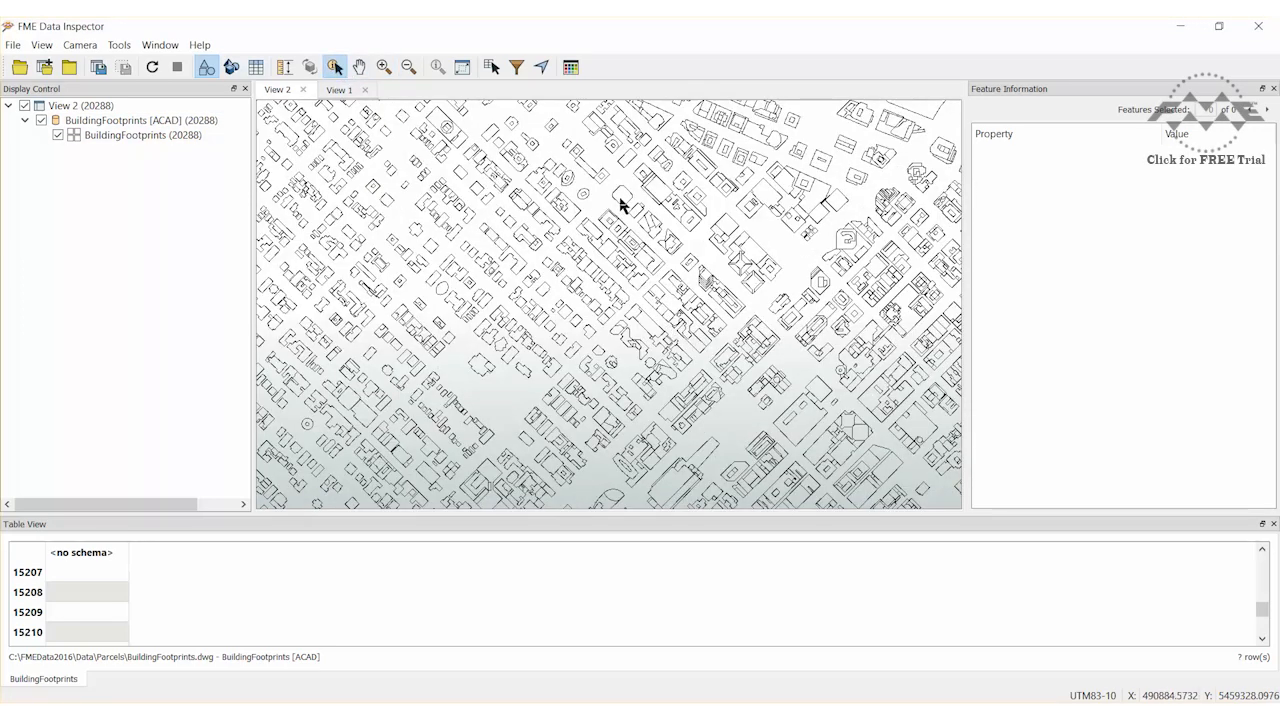
Step: Zoom in on the postal address points in View 1, then leave Data Inspector for Workbench
click(340, 90)
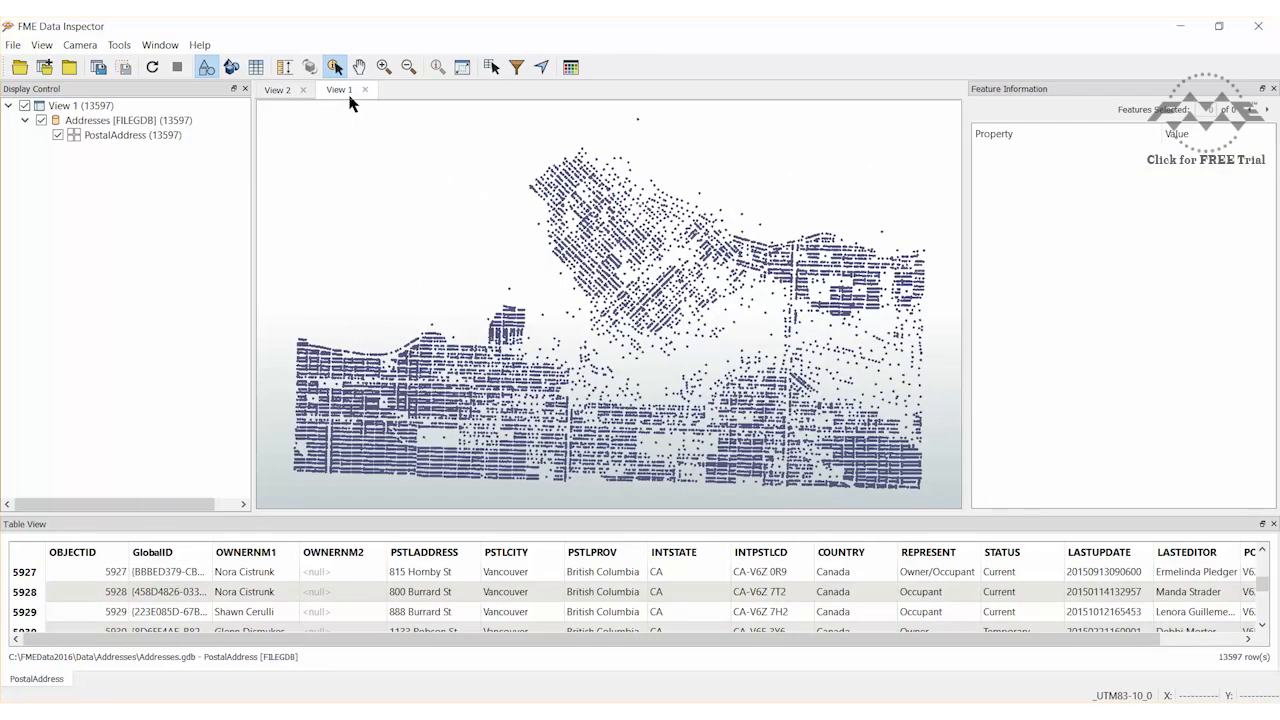
click(128, 120)
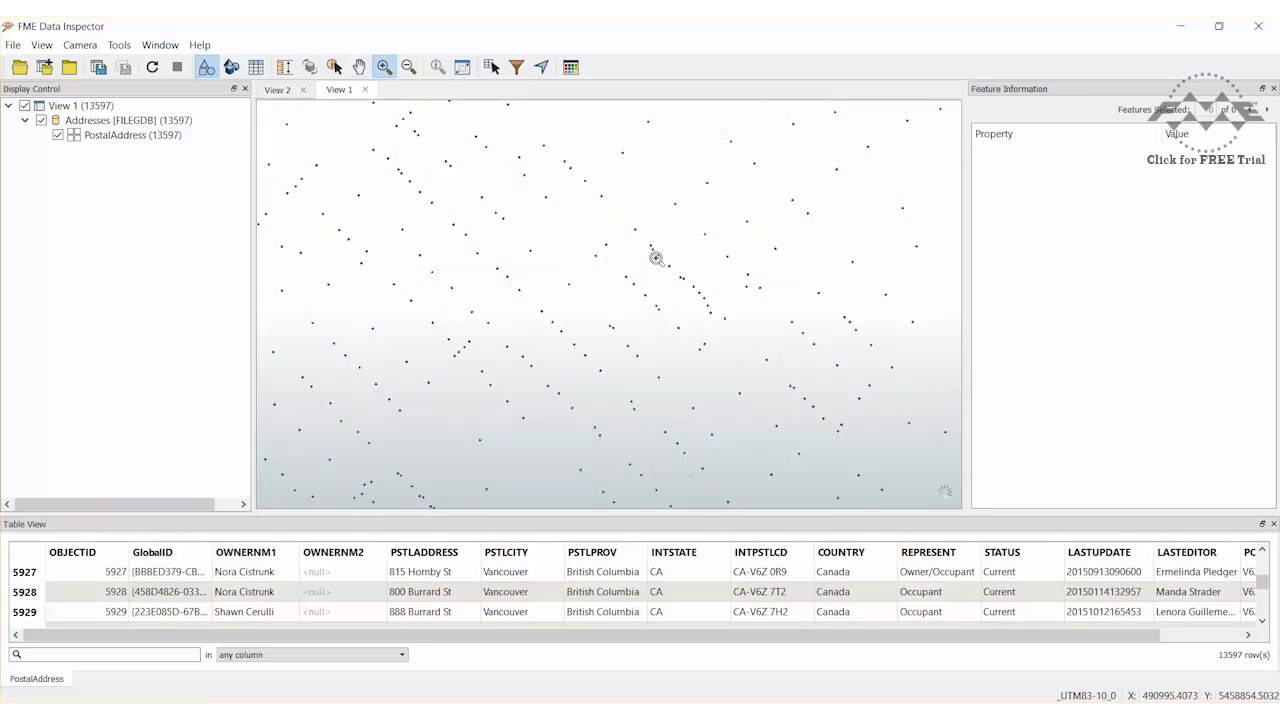
click(336, 68)
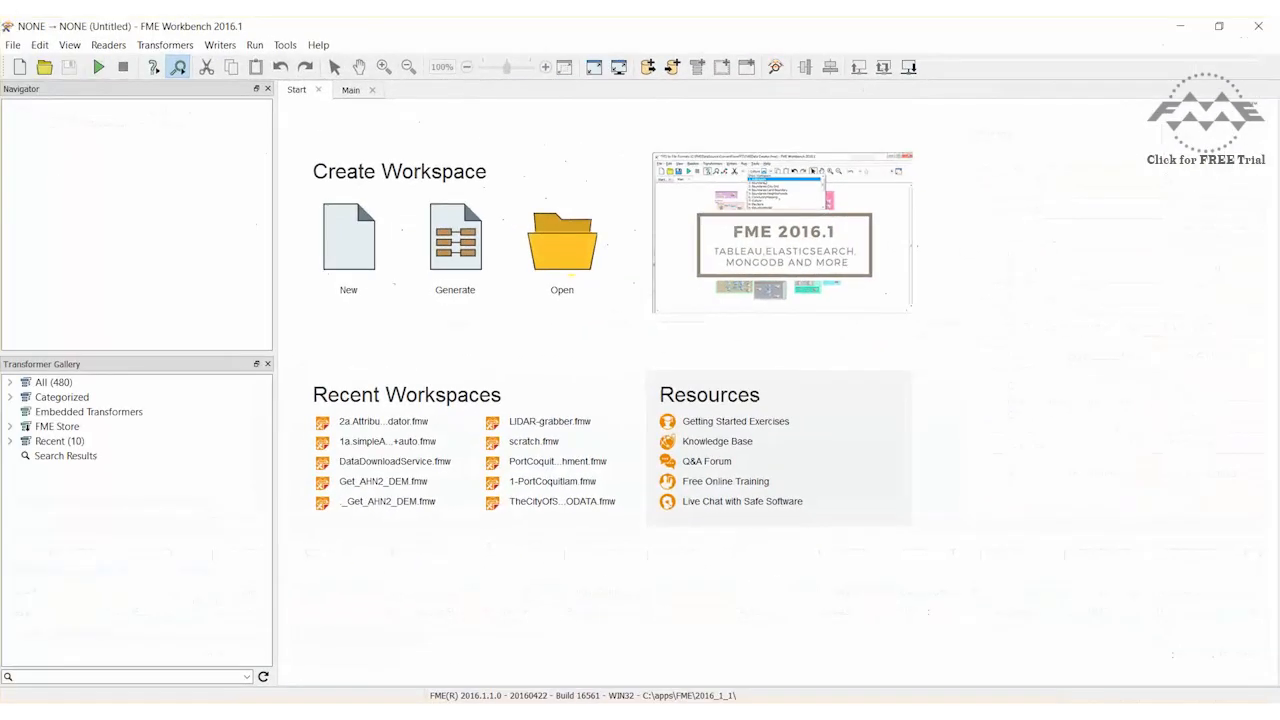
mouse_move(348, 298)
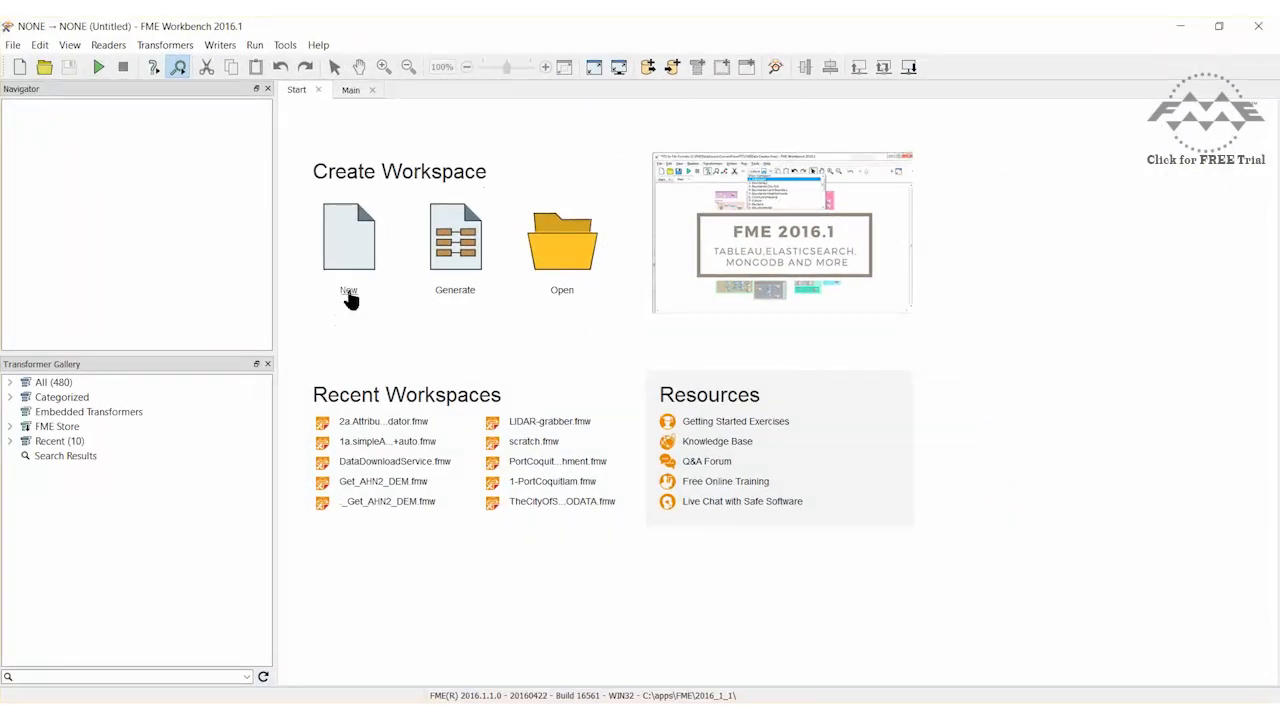
Step: Start a blank workspace with an AutoCAD DWG reader on BuildingFootprints.dwg, keeping only the BuildingFootprints layer
click(348, 236)
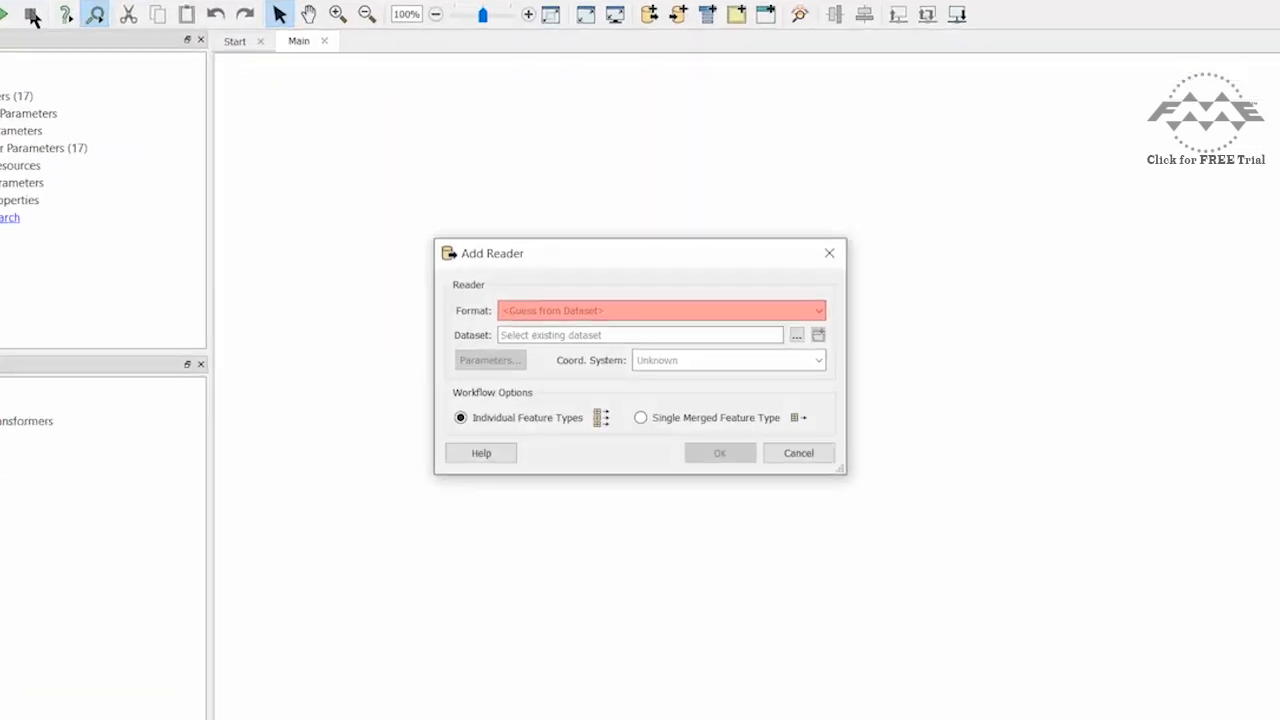
click(660, 310)
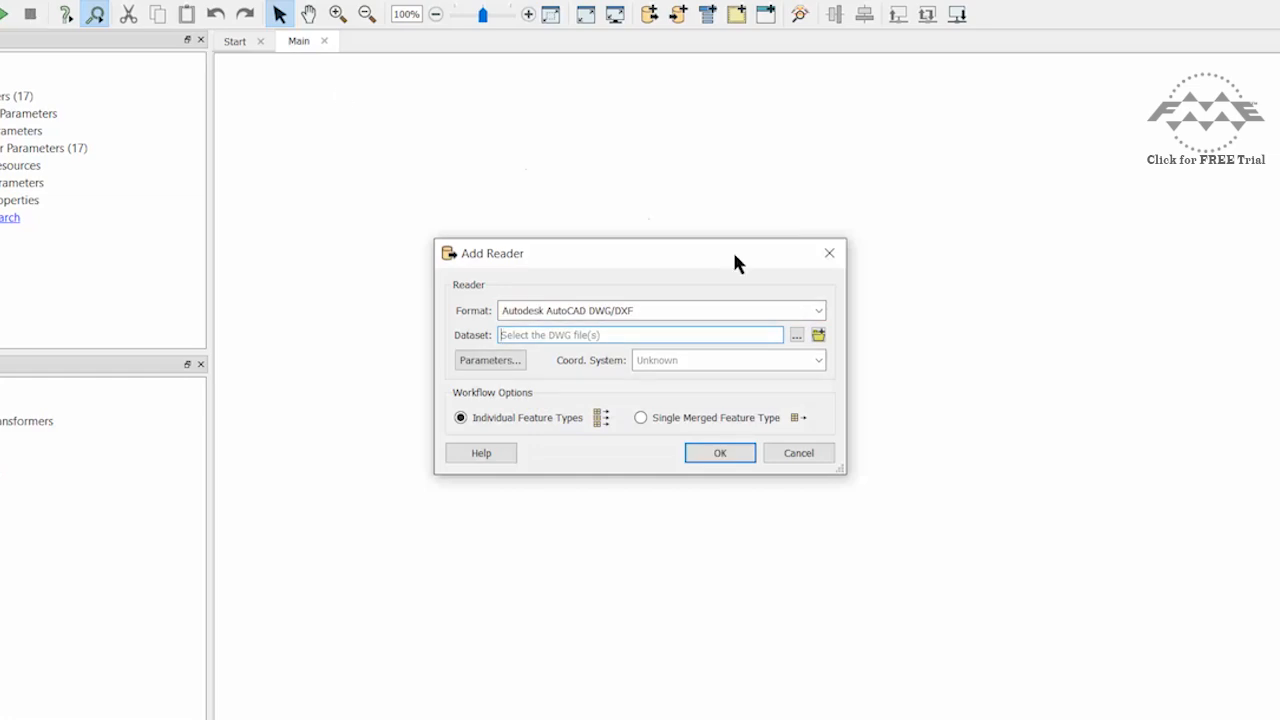
click(796, 334)
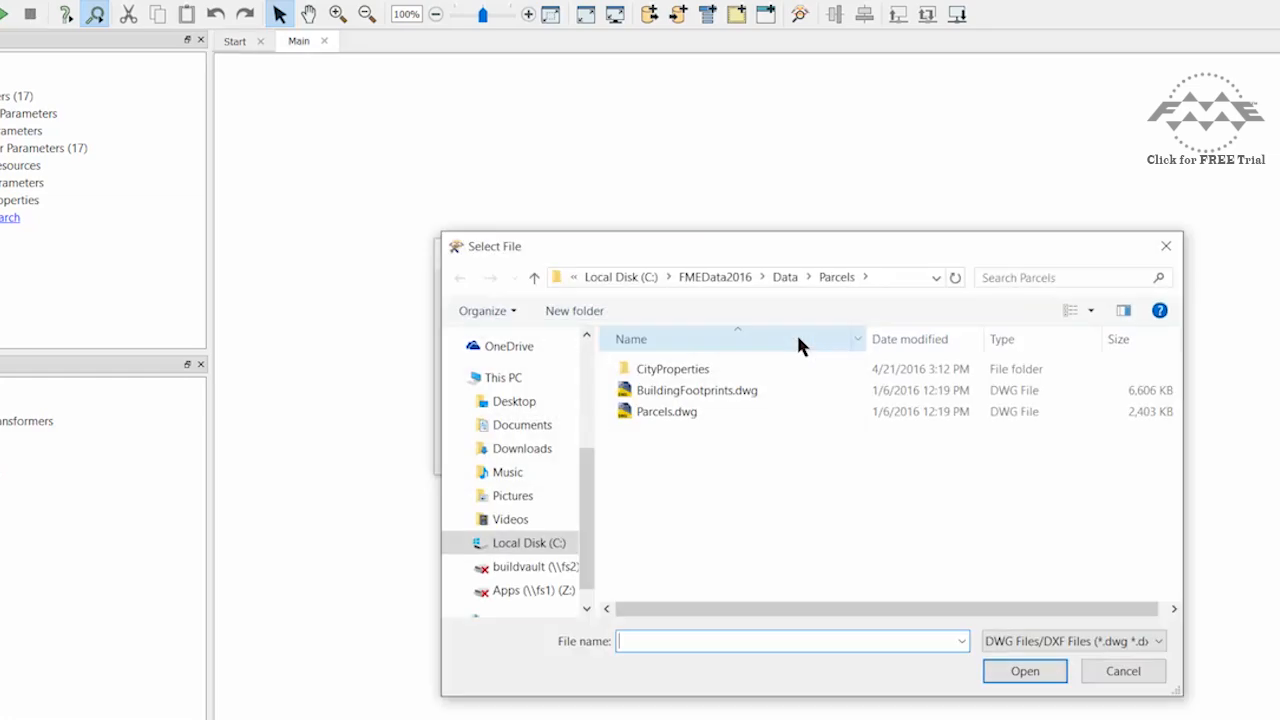
click(1024, 672)
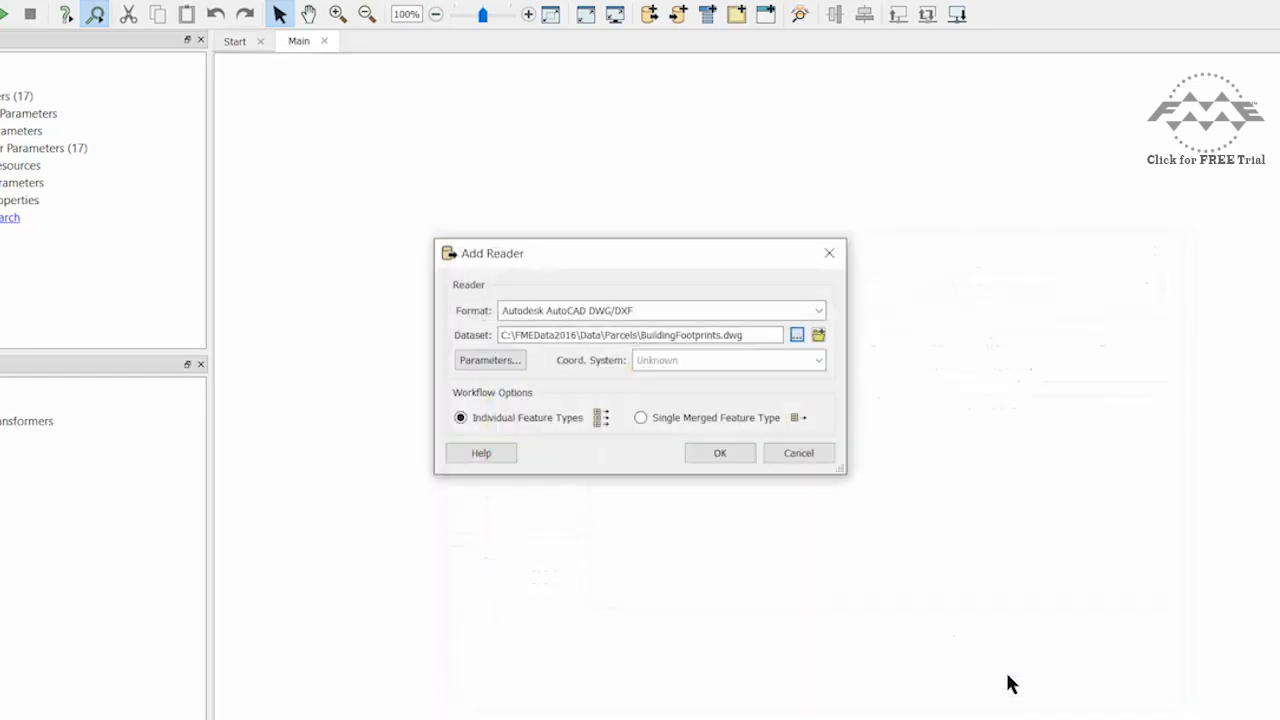
click(720, 452)
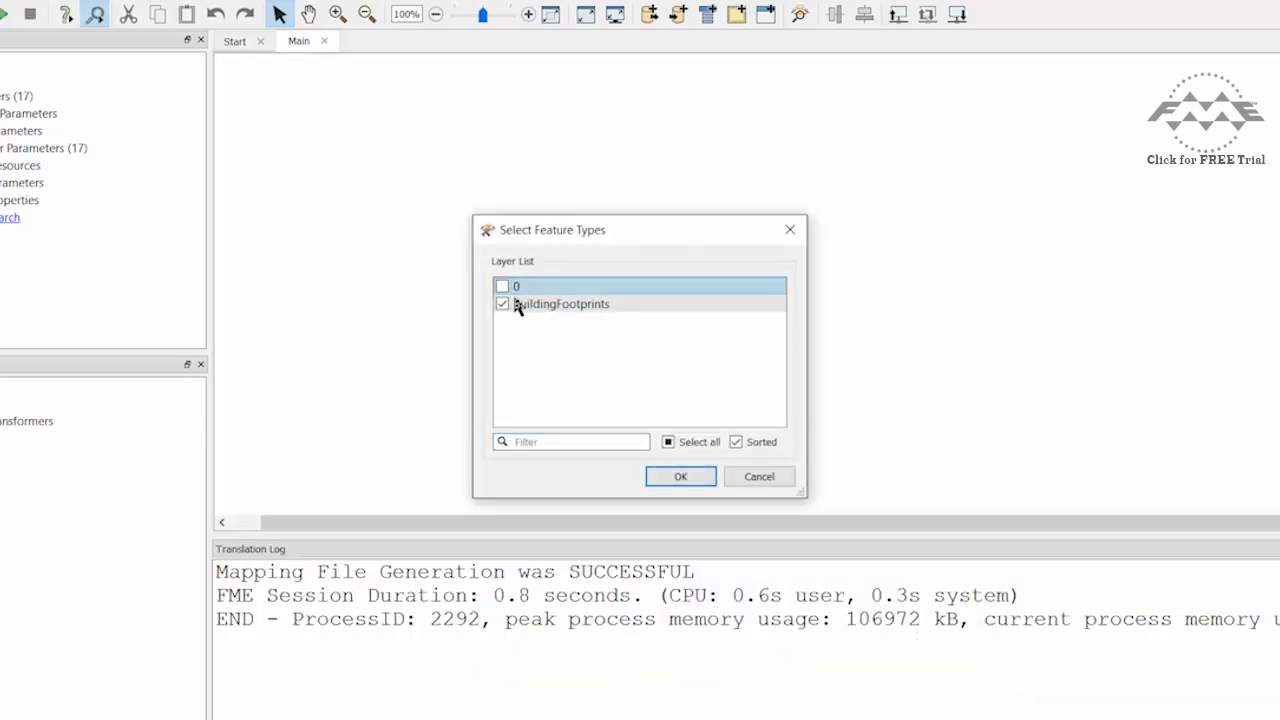
click(680, 476)
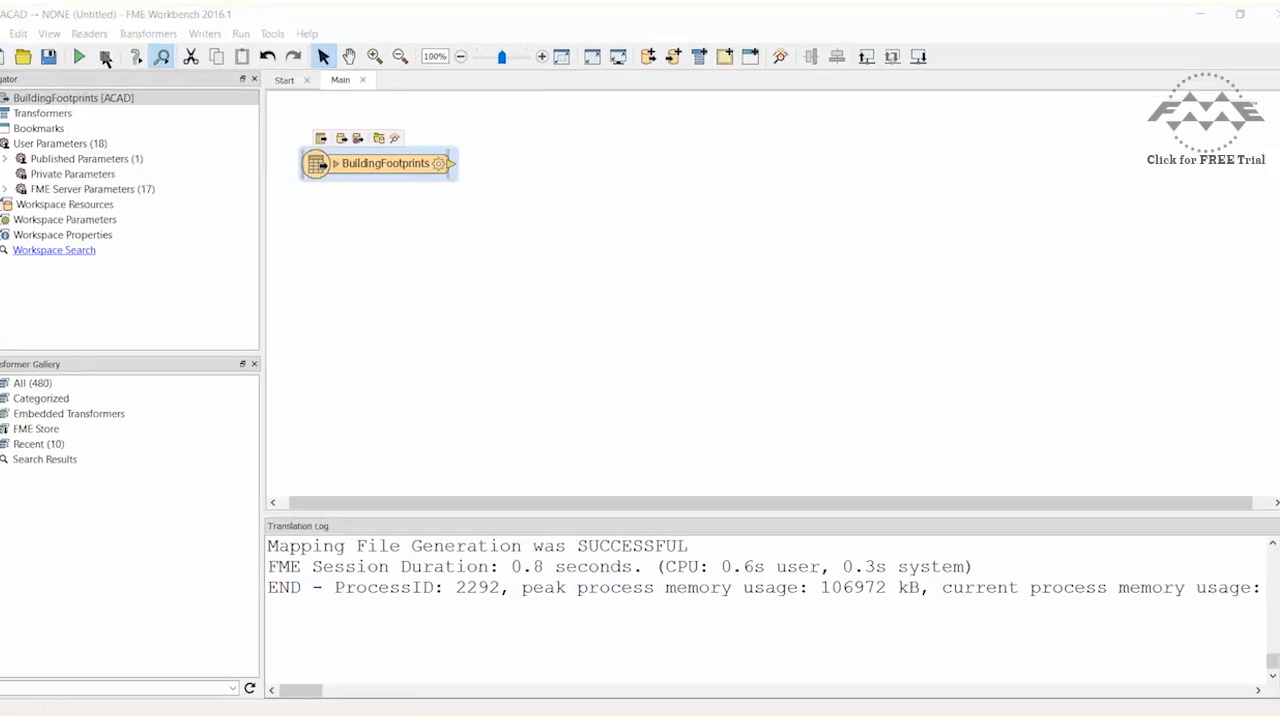
Step: Add an Esri Geodatabase reader for Addresses, reading only PostalAddress (PostcodeBoundaries excluded)
text(esri geodata)
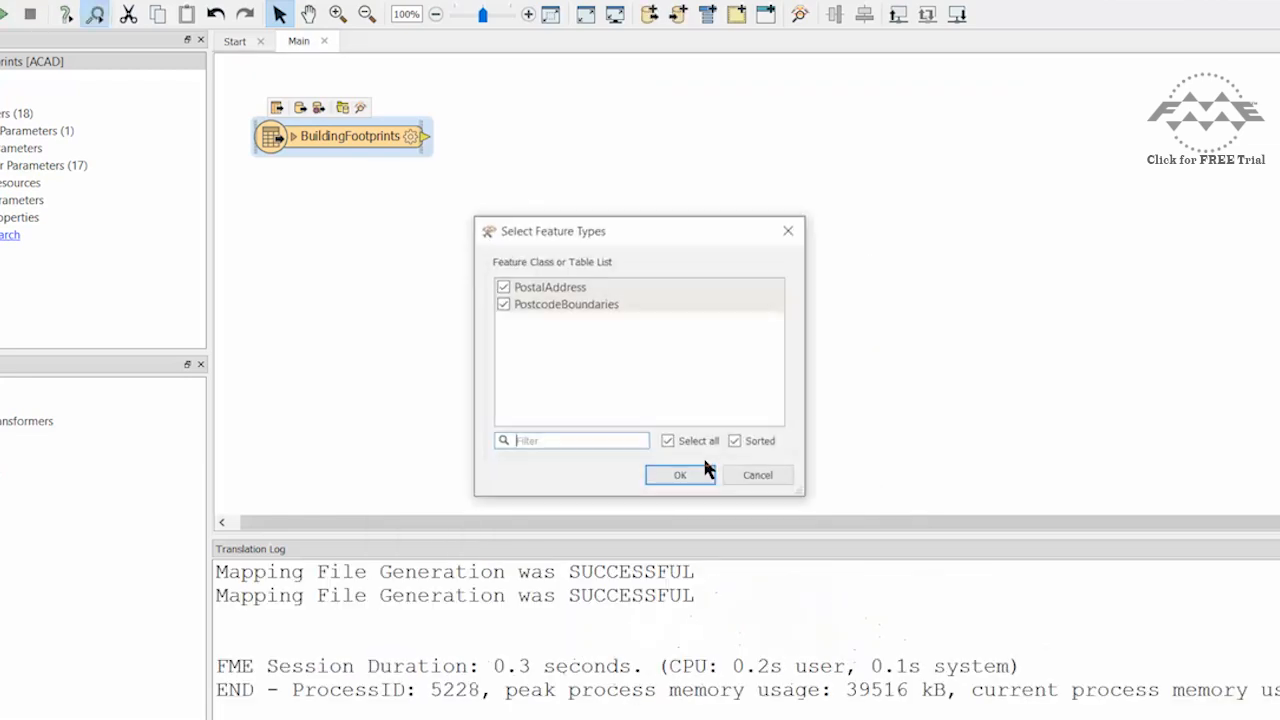
click(504, 304)
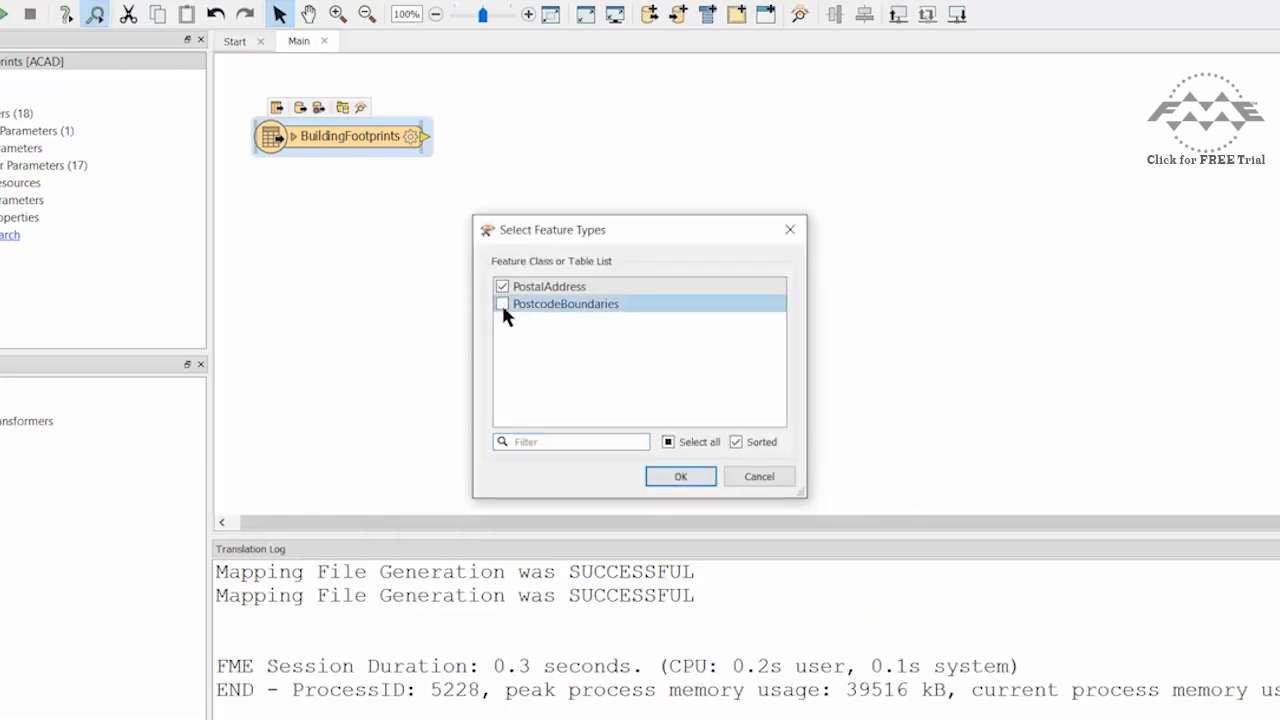
click(680, 476)
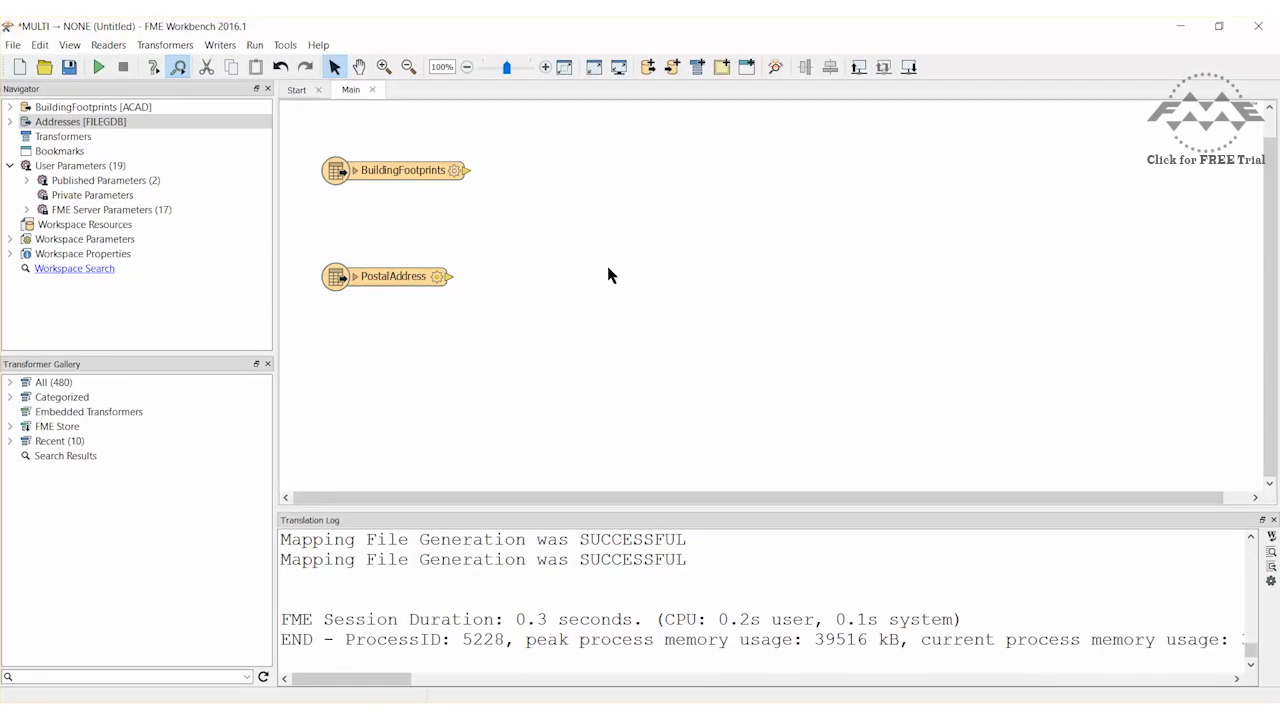
Step: Add a SpatialFilter with BuildingFootprints as Filter and PostalAddress as Candidate
text(spatialfilter)
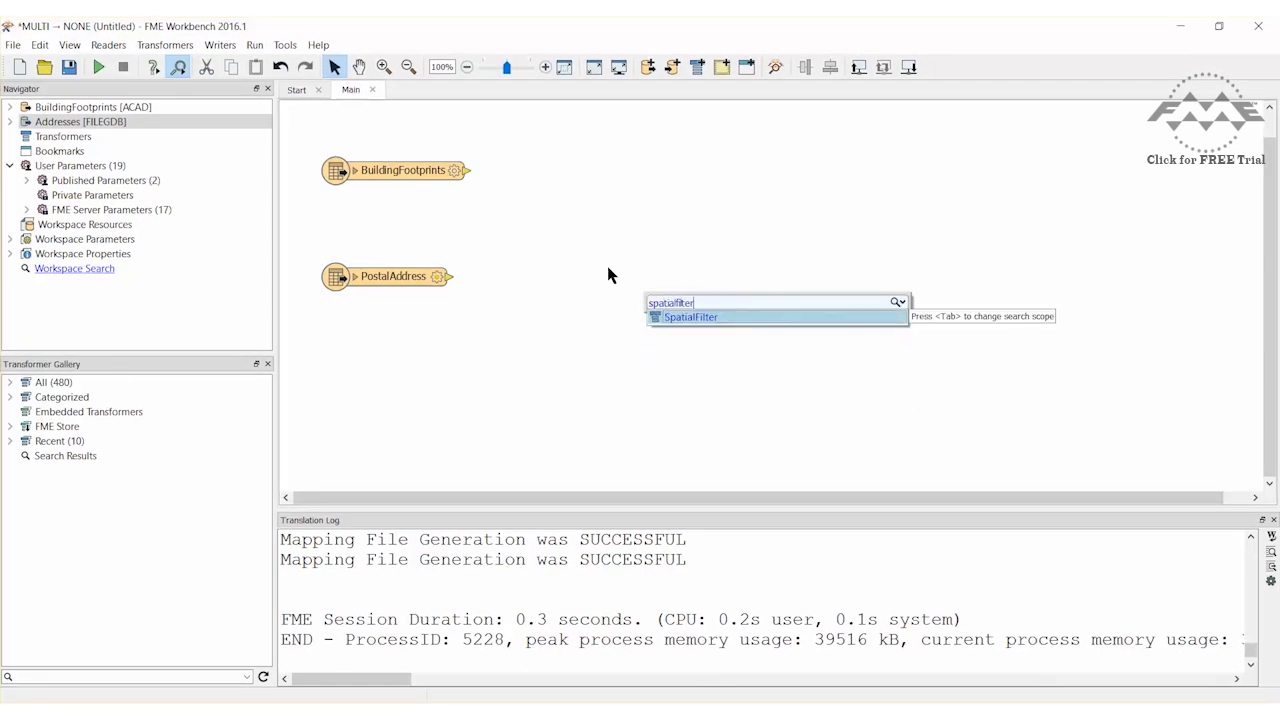
click(690, 316)
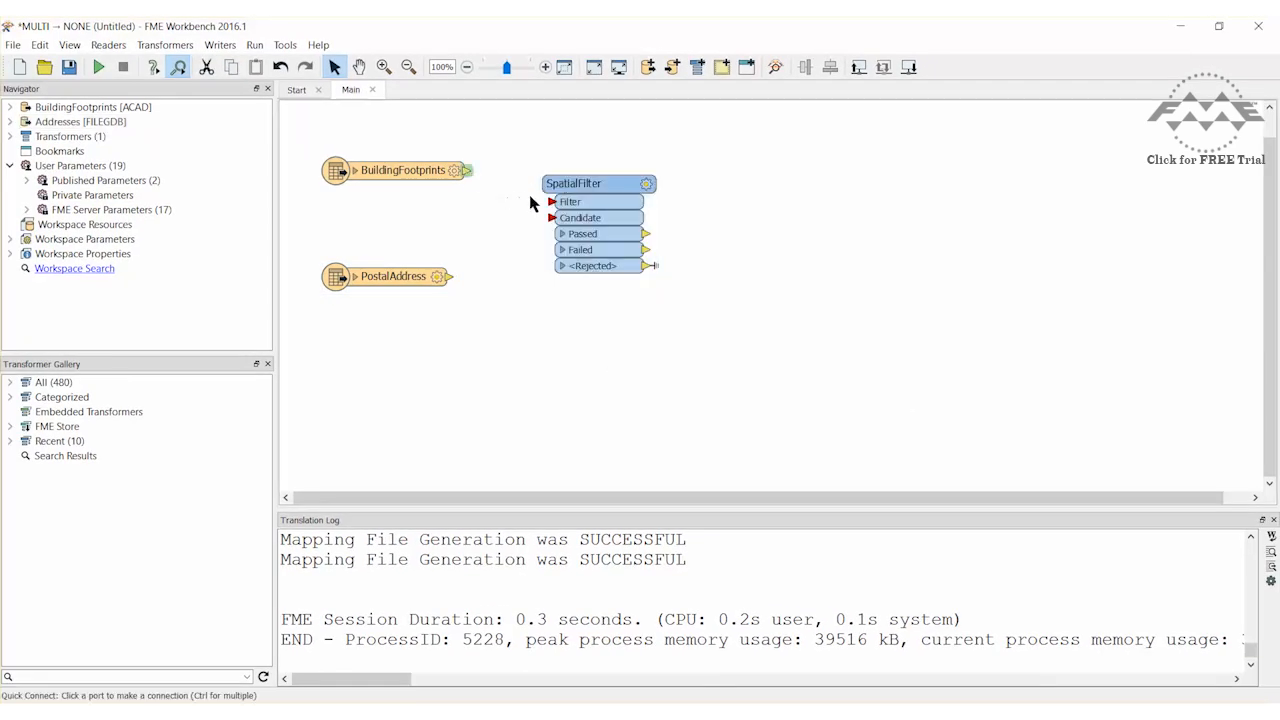
drag(468, 170, 552, 200)
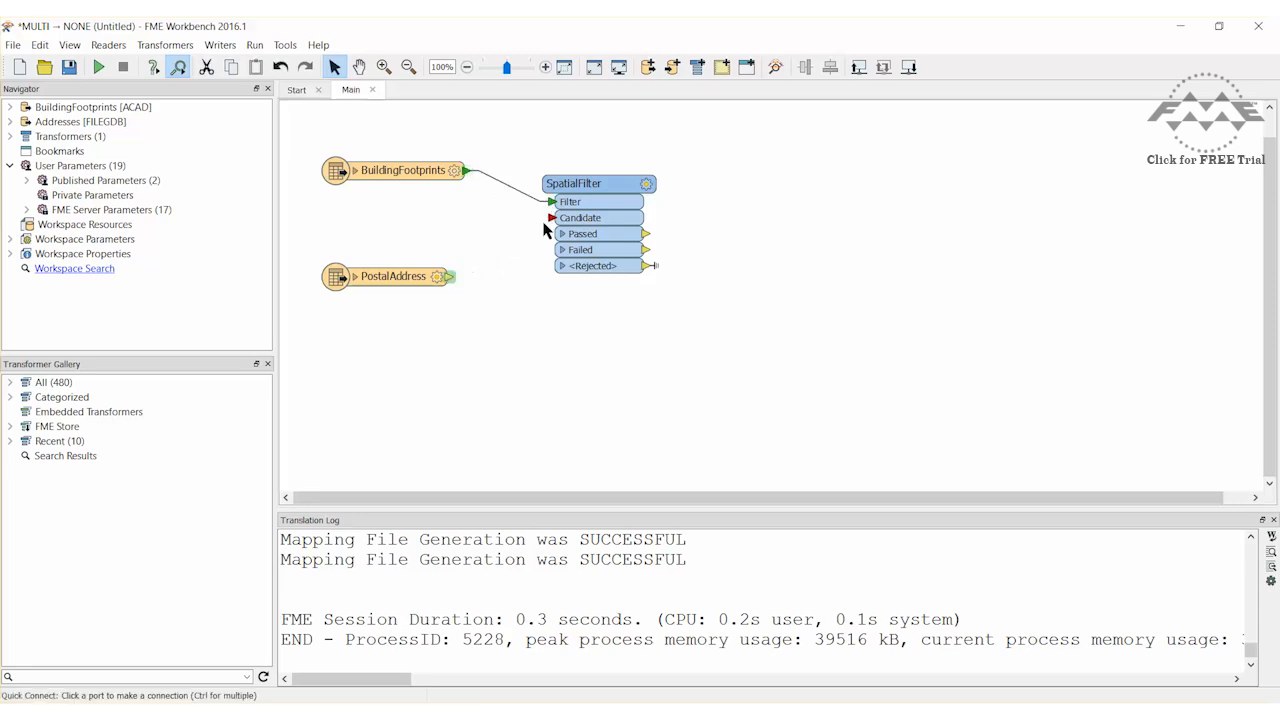
drag(448, 276, 552, 218)
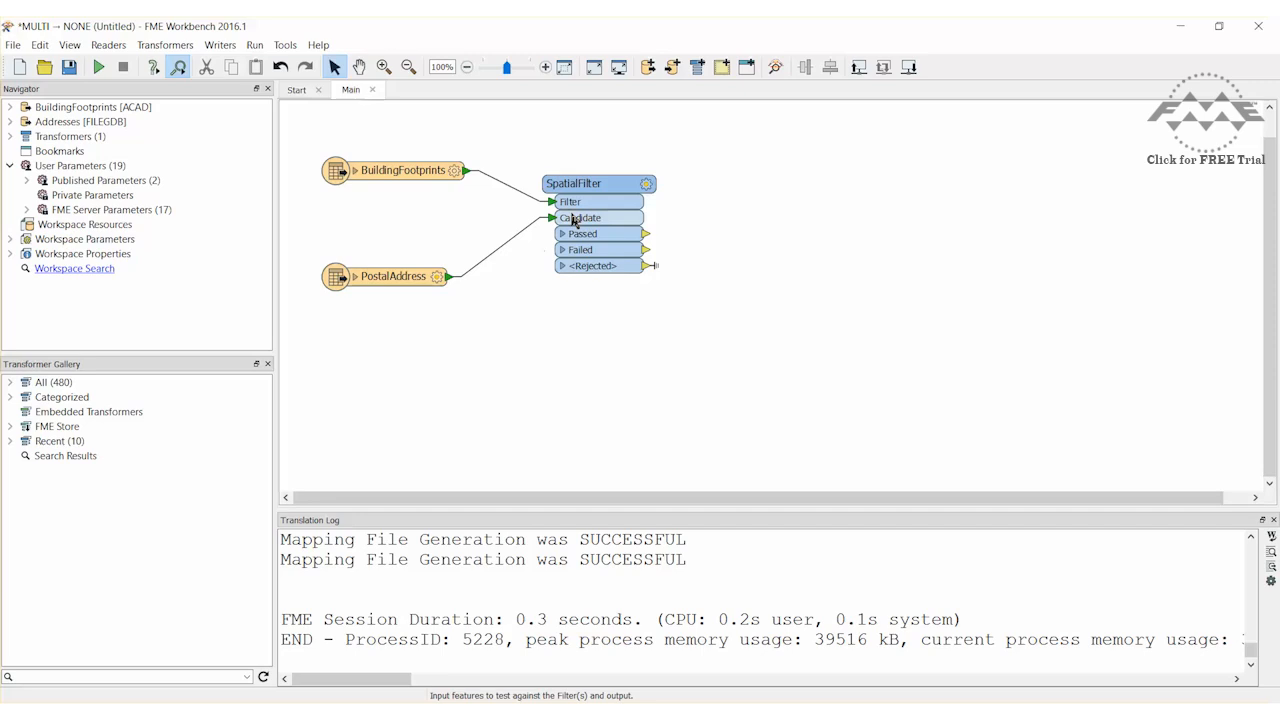
click(588, 184)
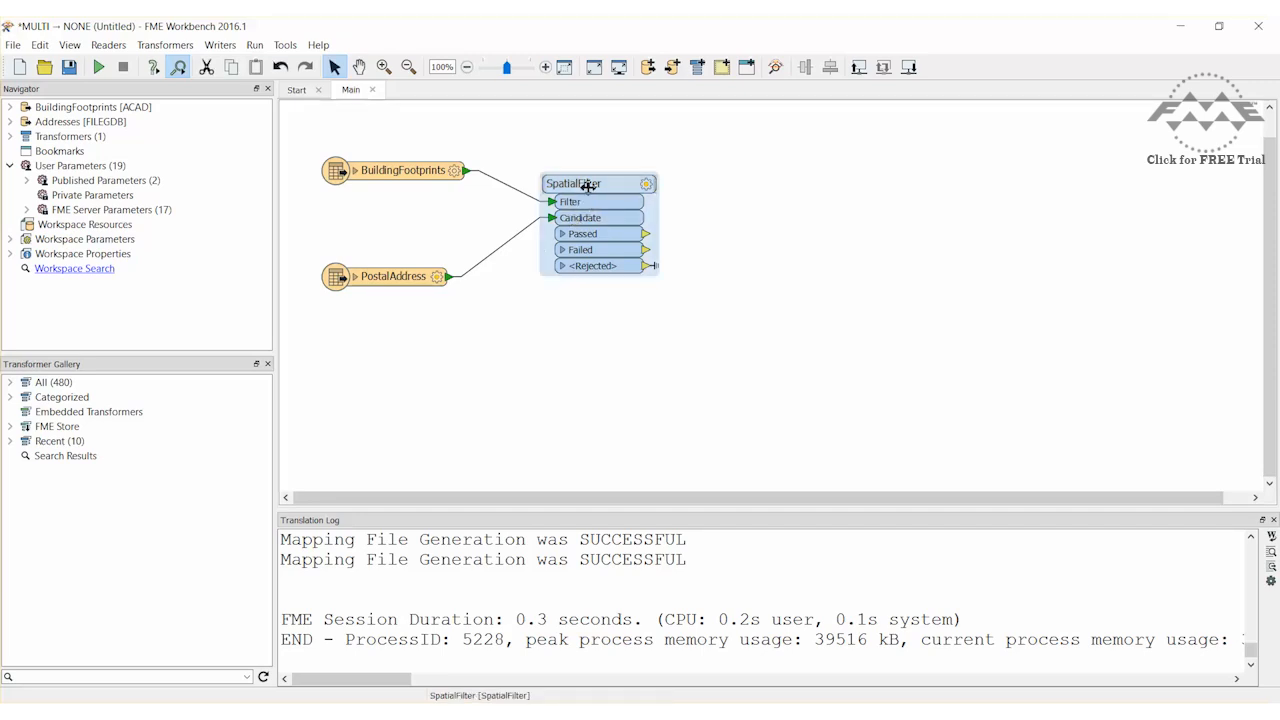
Step: Set the SpatialFilter's Tests to Perform to Contains instead of Intersects
double_click(584, 184)
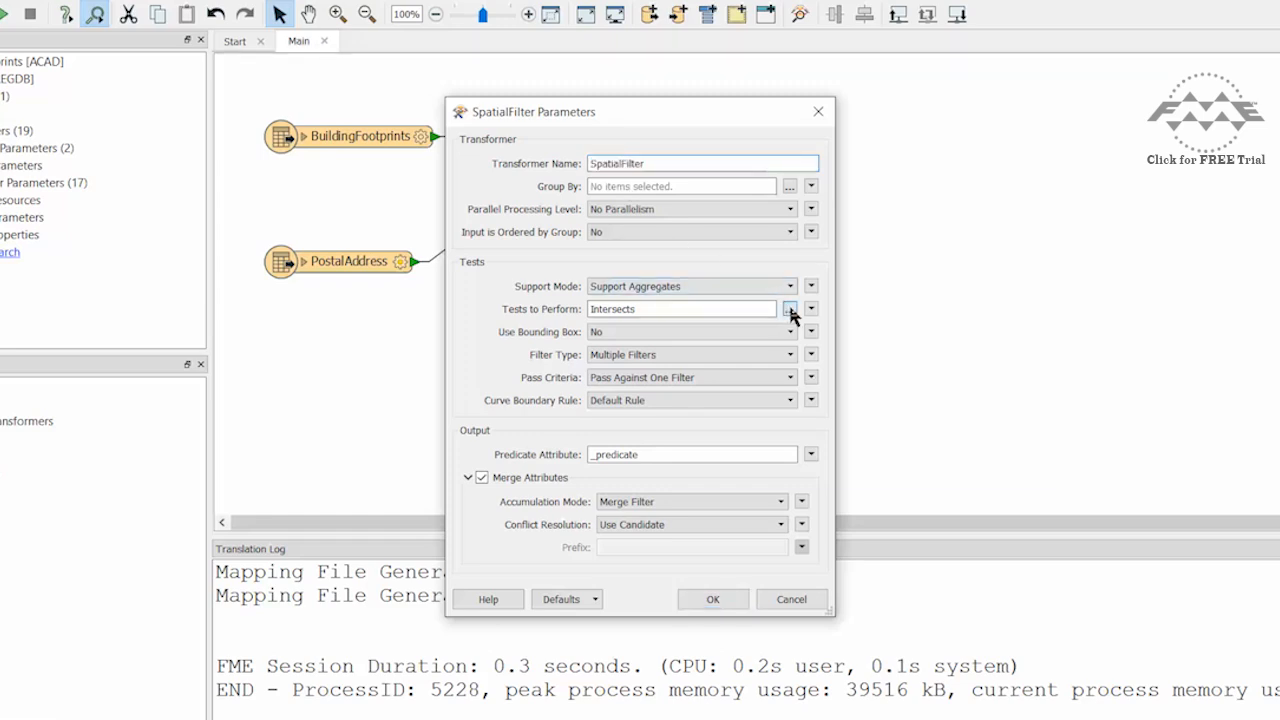
click(790, 308)
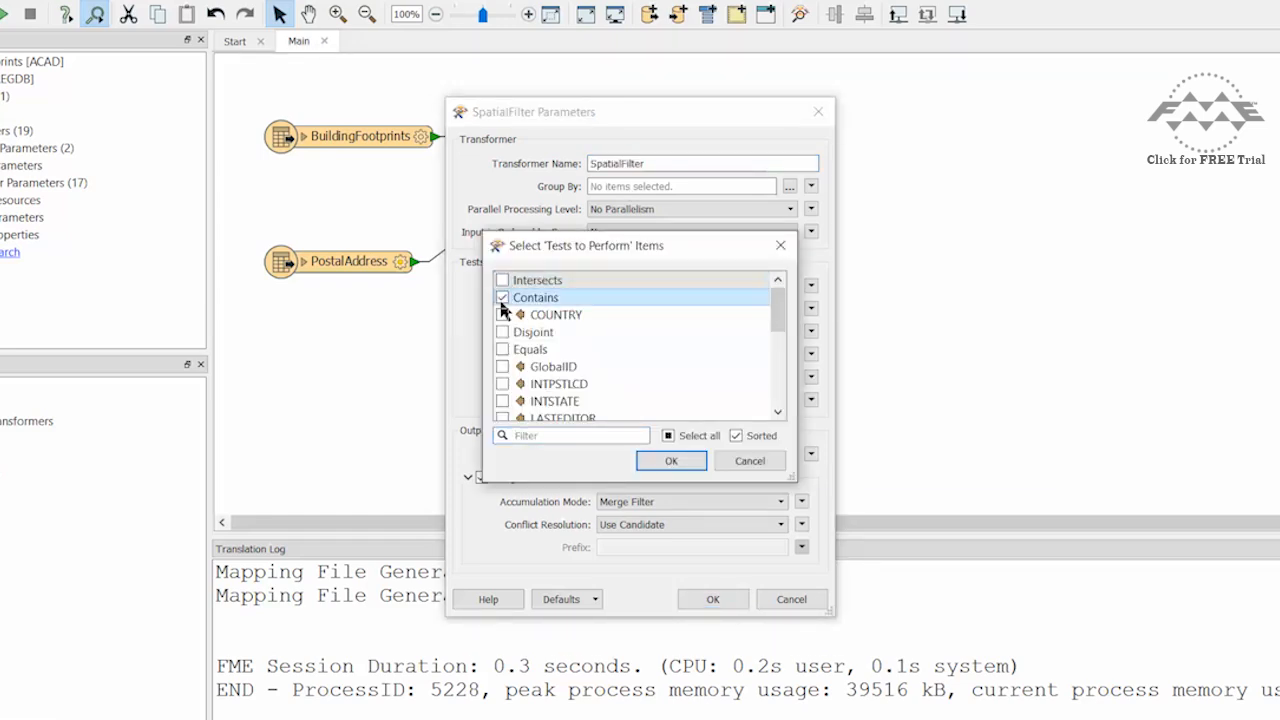
mouse_move(590, 304)
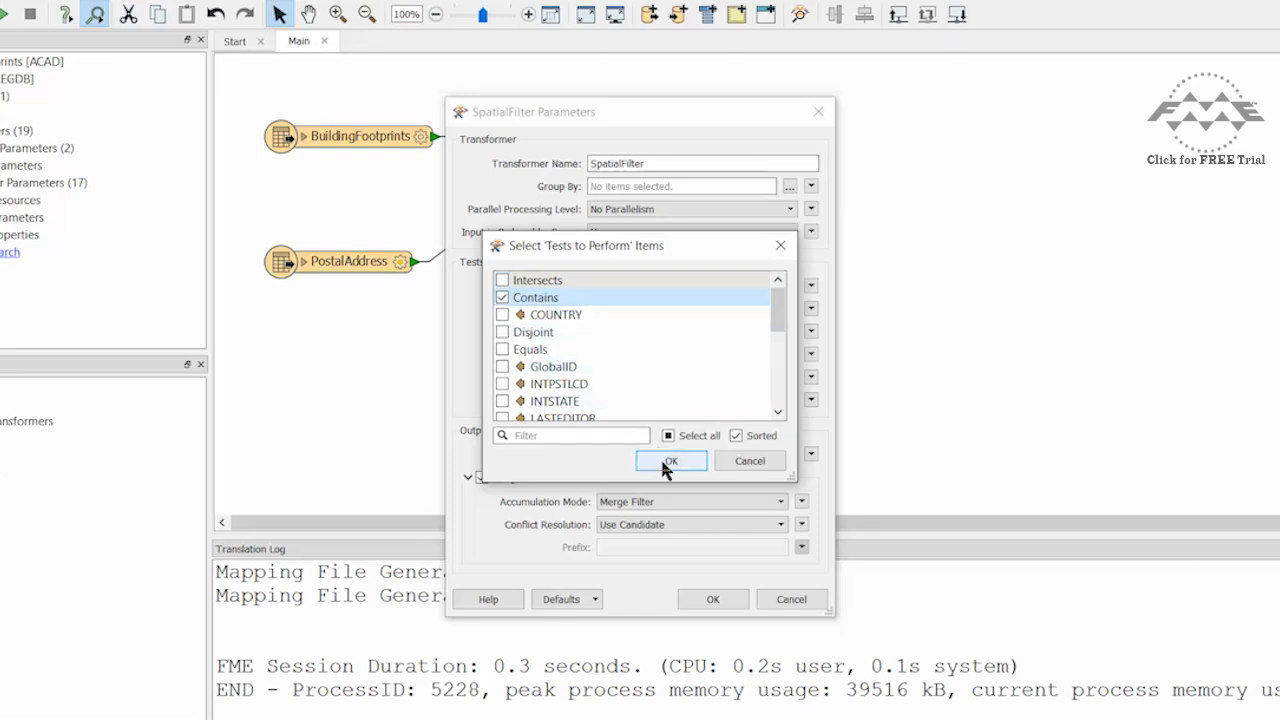
click(670, 460)
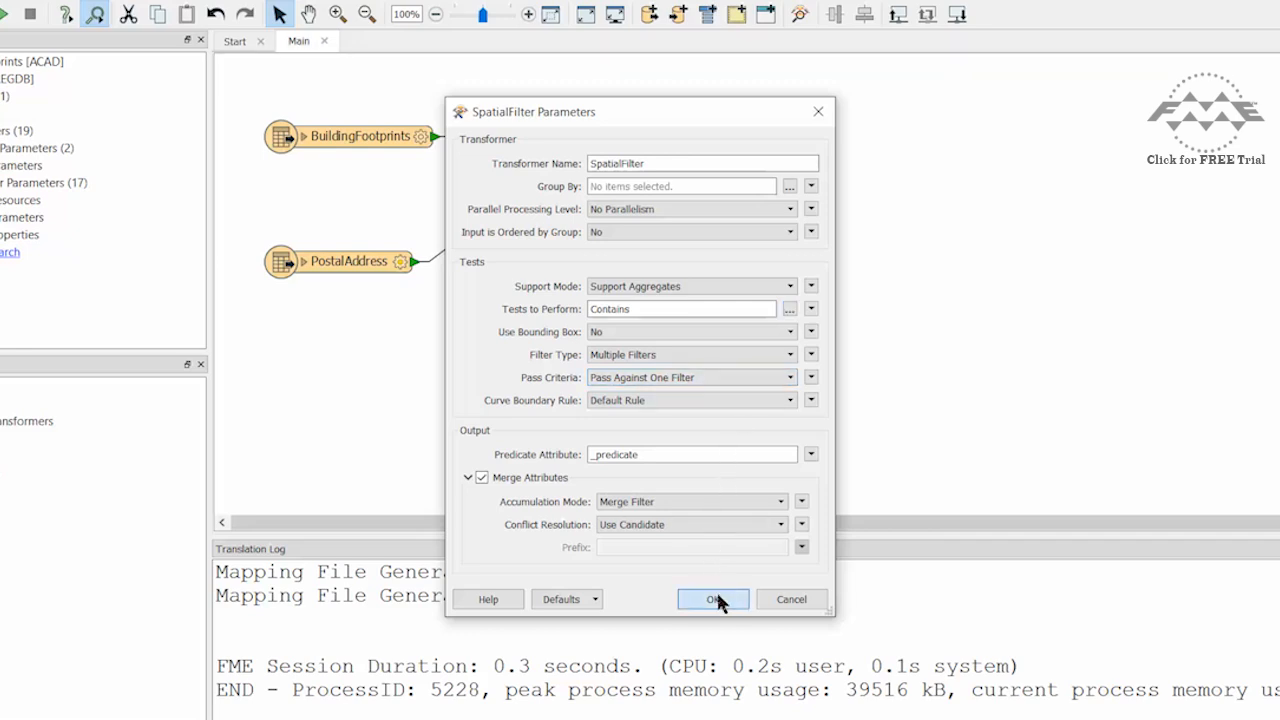
click(712, 600)
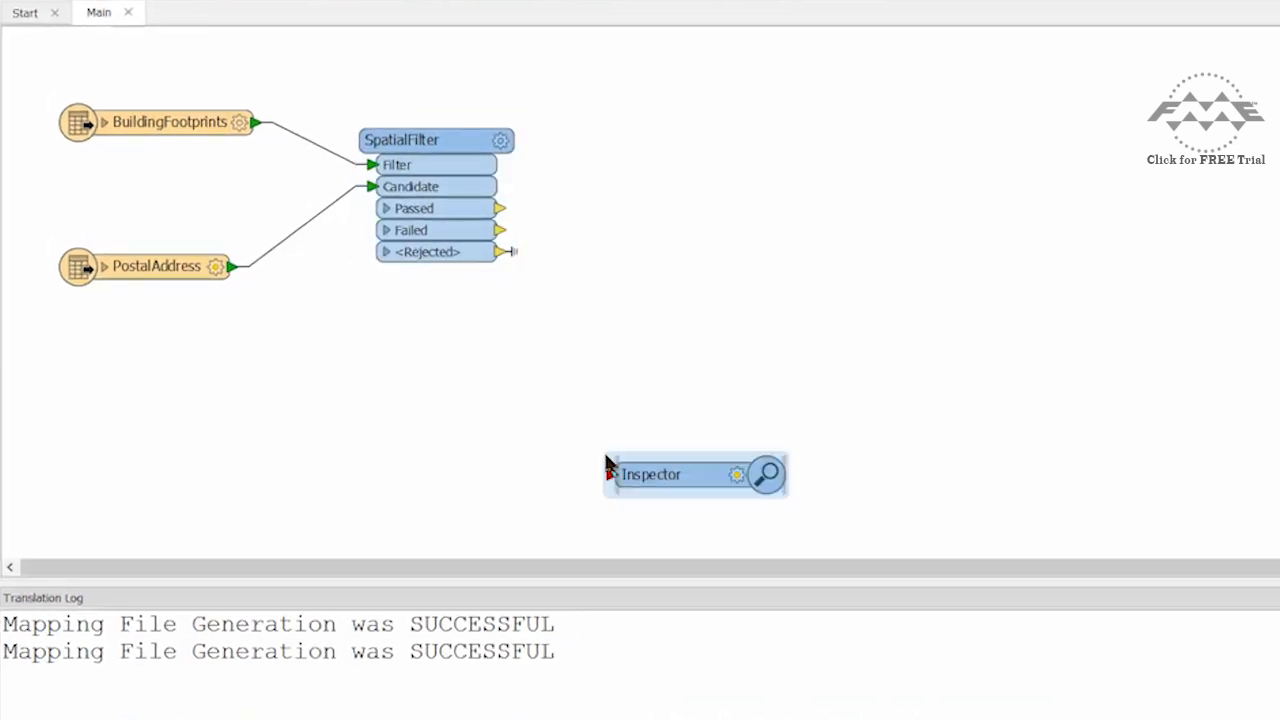
Step: Connect the SpatialFilter's Passed port to an Inspector and rename it PASSED
drag(696, 474, 752, 188)
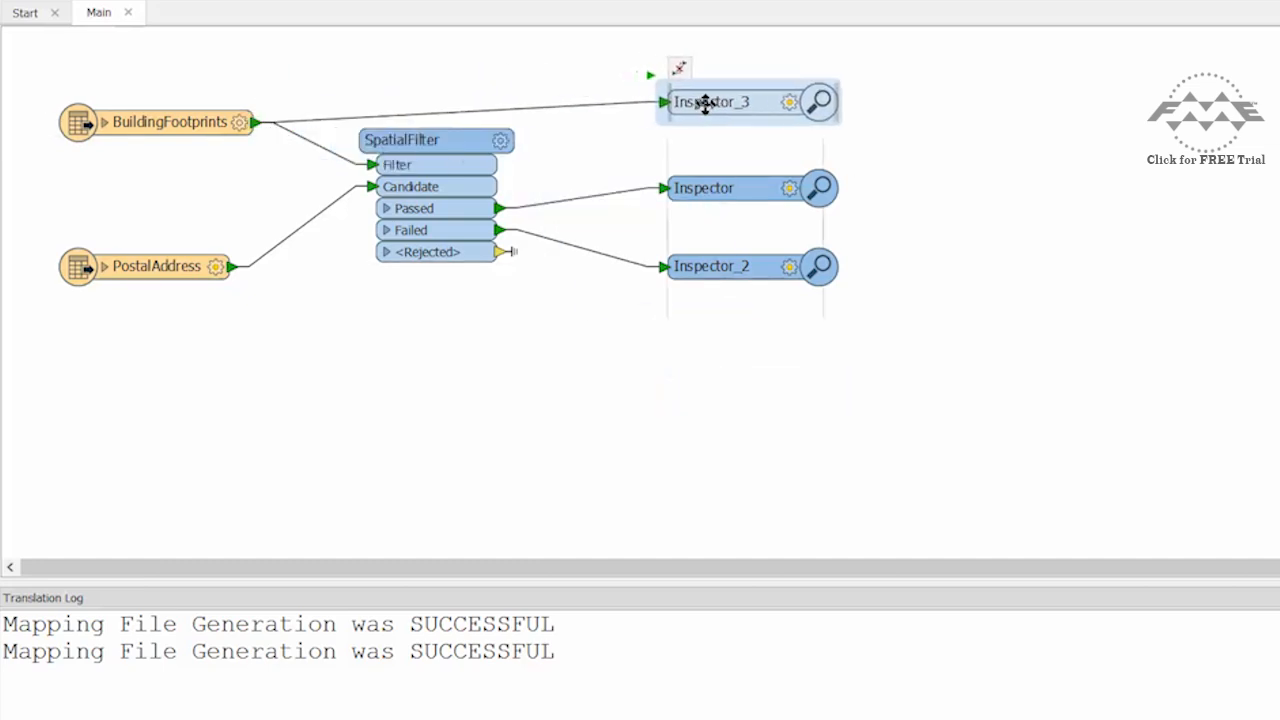
mouse_move(736, 188)
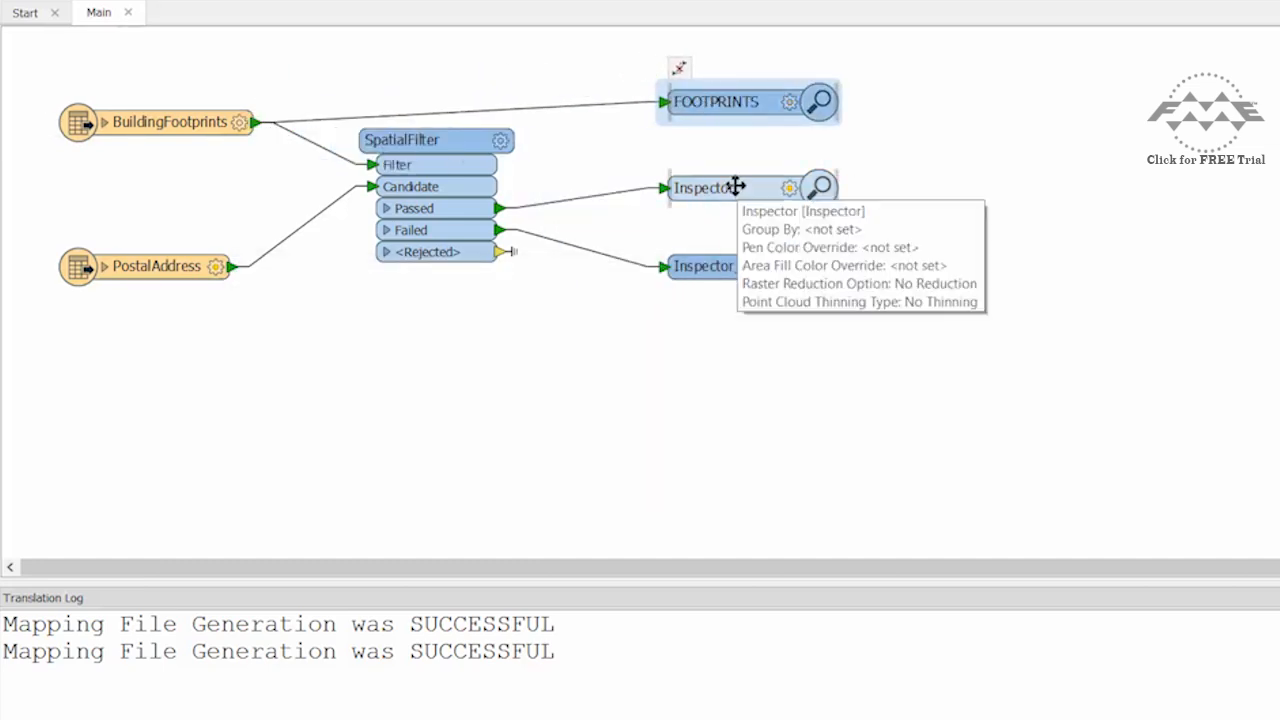
double_click(704, 188)
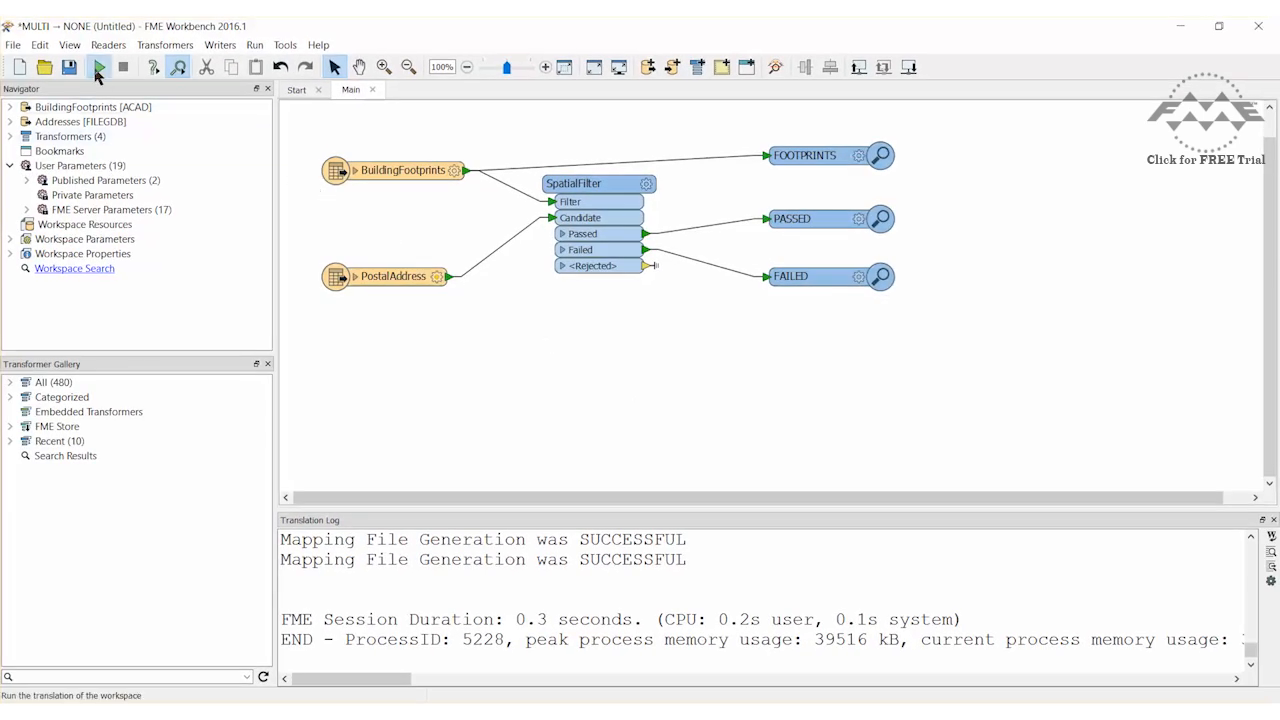
Step: Run the workspace and view the FAILED, FOOTPRINTS and PASSED results in Data Inspector
click(100, 68)
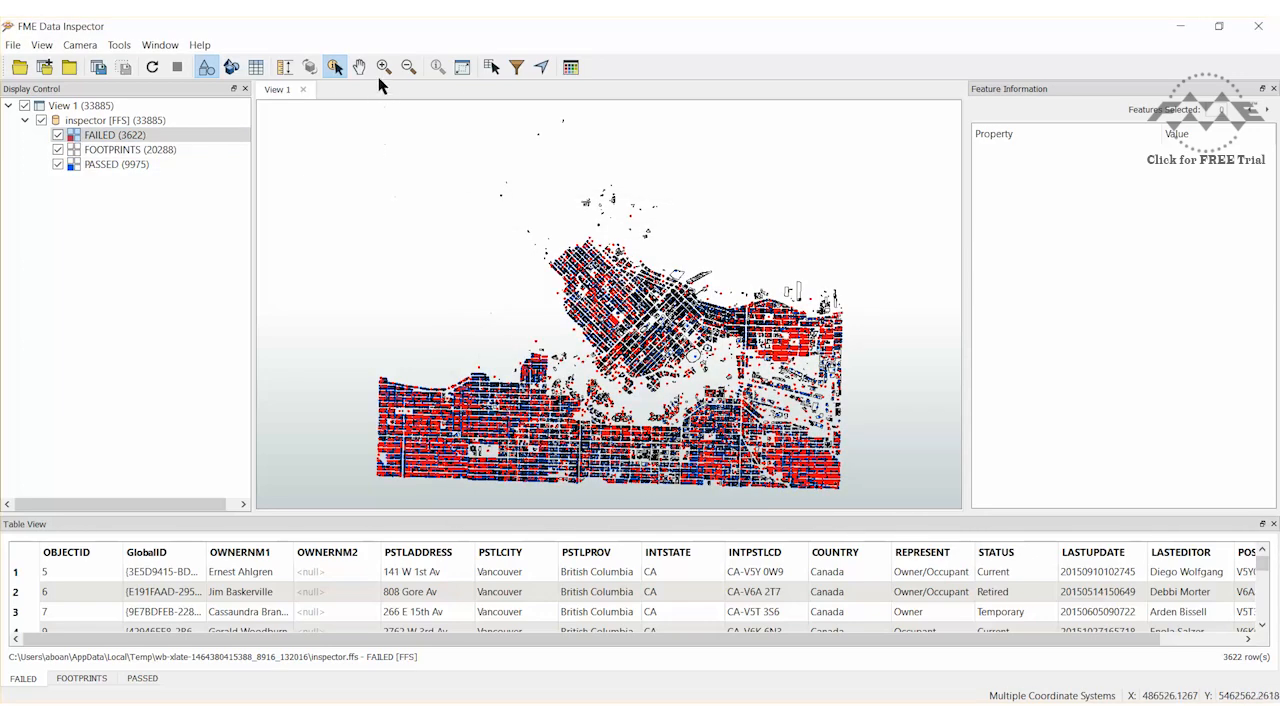
click(384, 68)
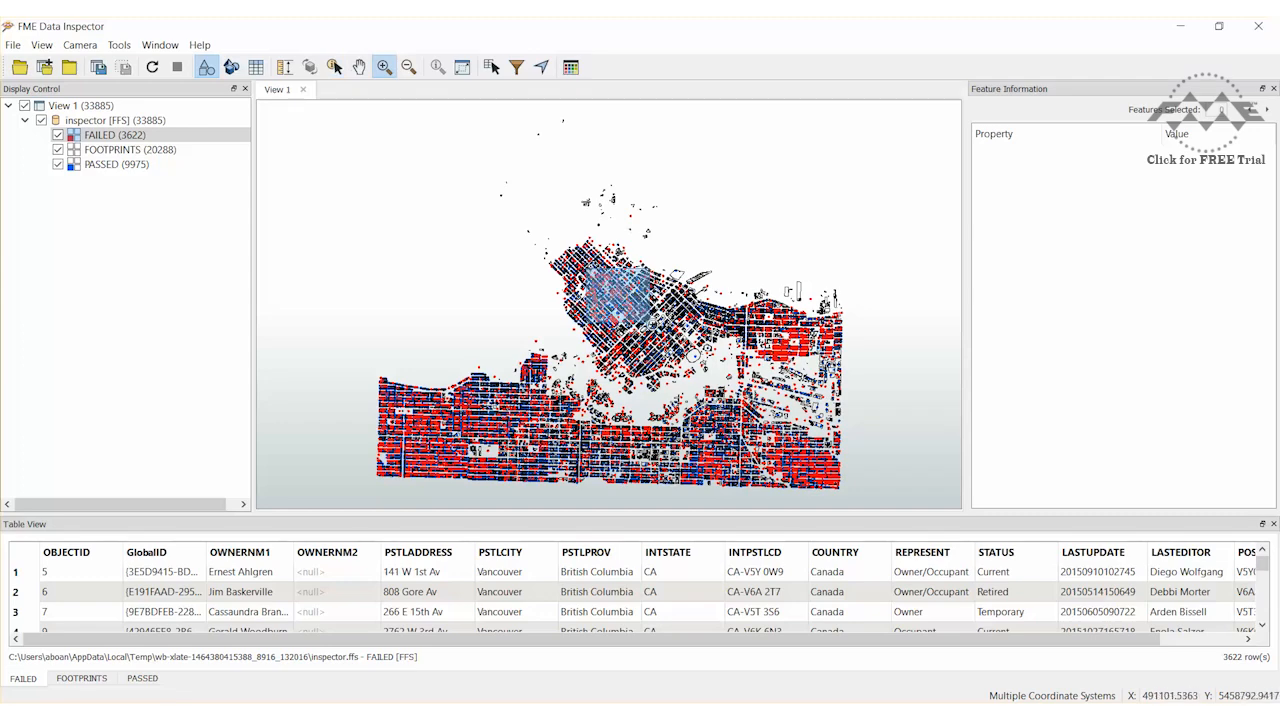